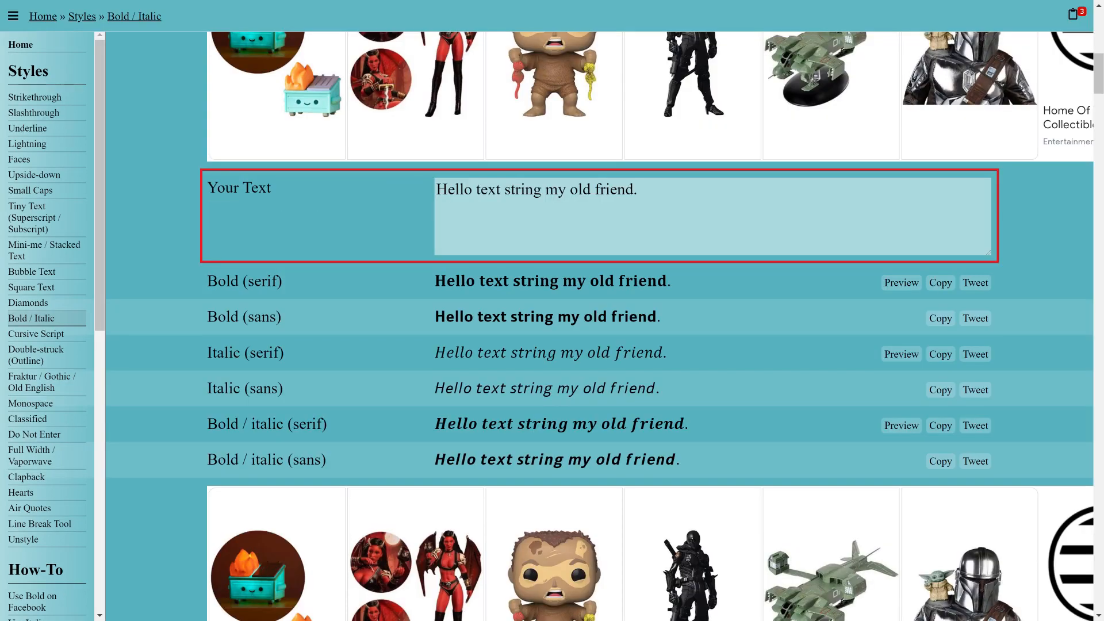
- Enter "This is the text that I want to bold." as the YayText input sentence
text(This is the text that I want to bold.)
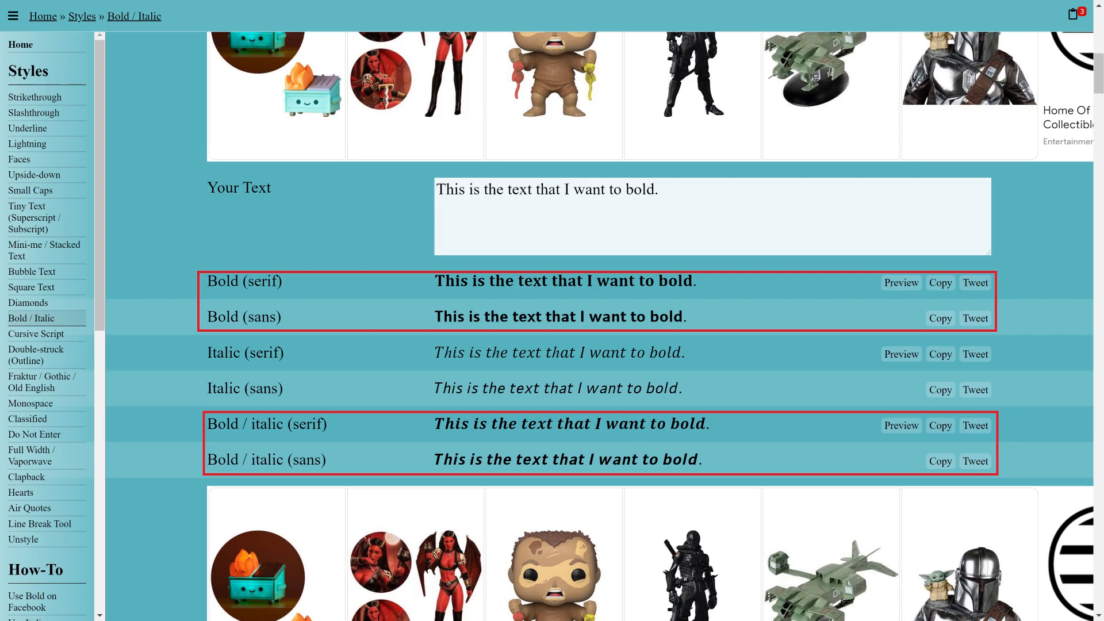
- Copy the Bold (sans) rendering of the sentence
click(938, 318)
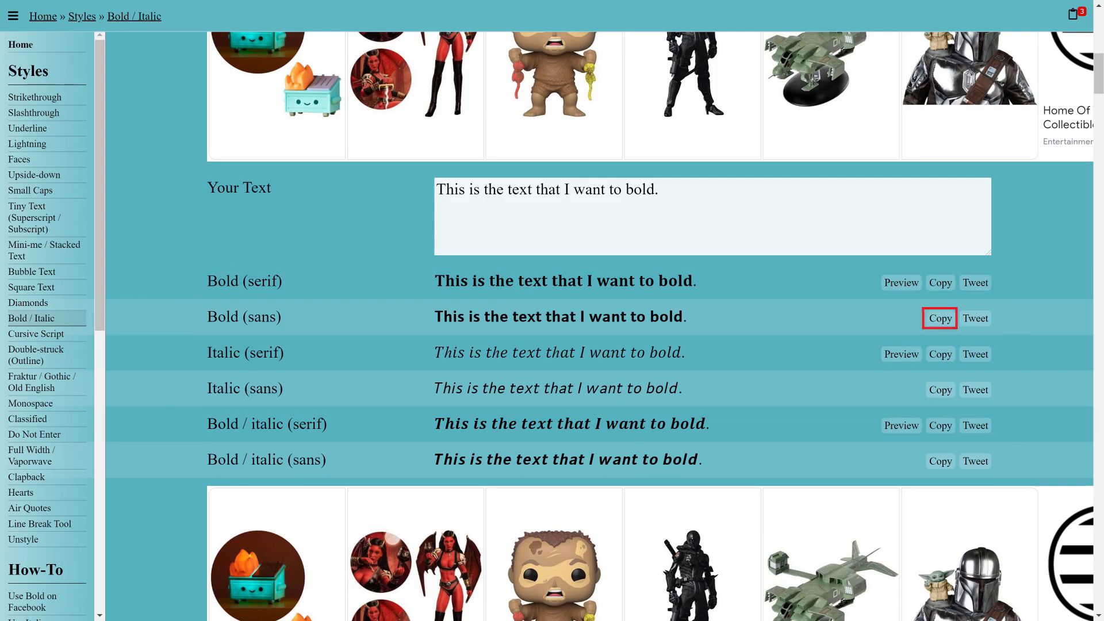
click(939, 317)
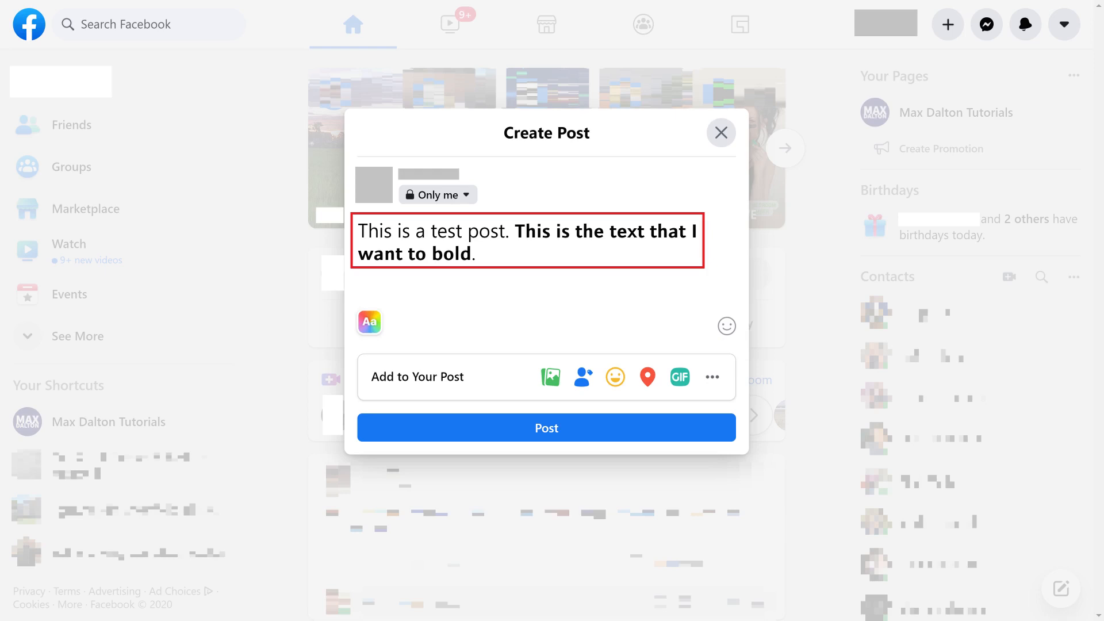
- Publish the Facebook post with the bold sentence between "This is a test post." and "More text."
click(545, 427)
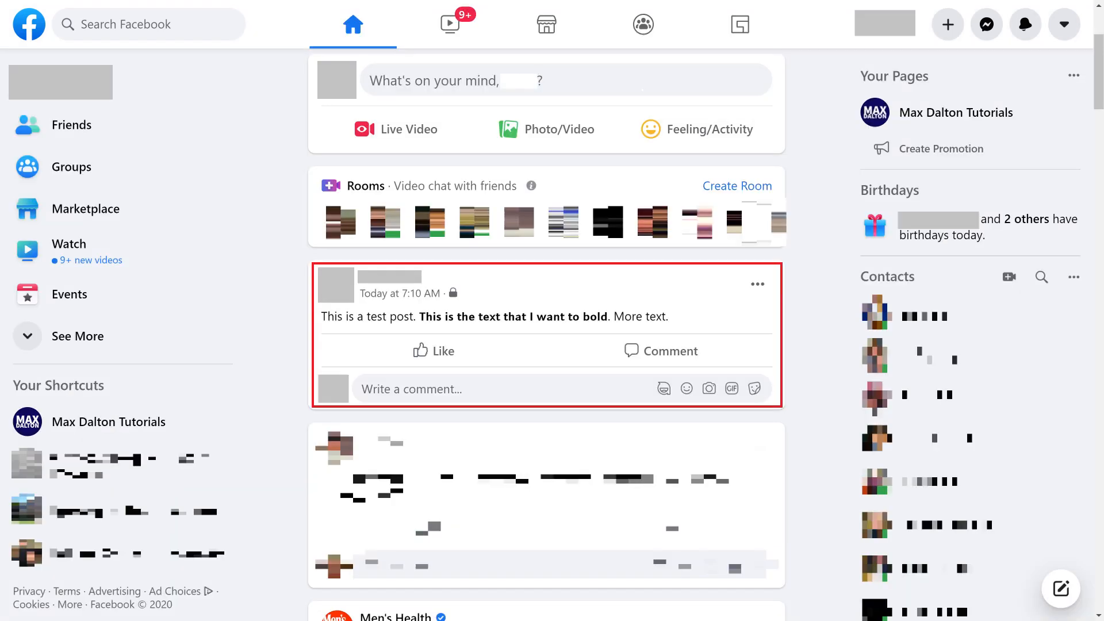